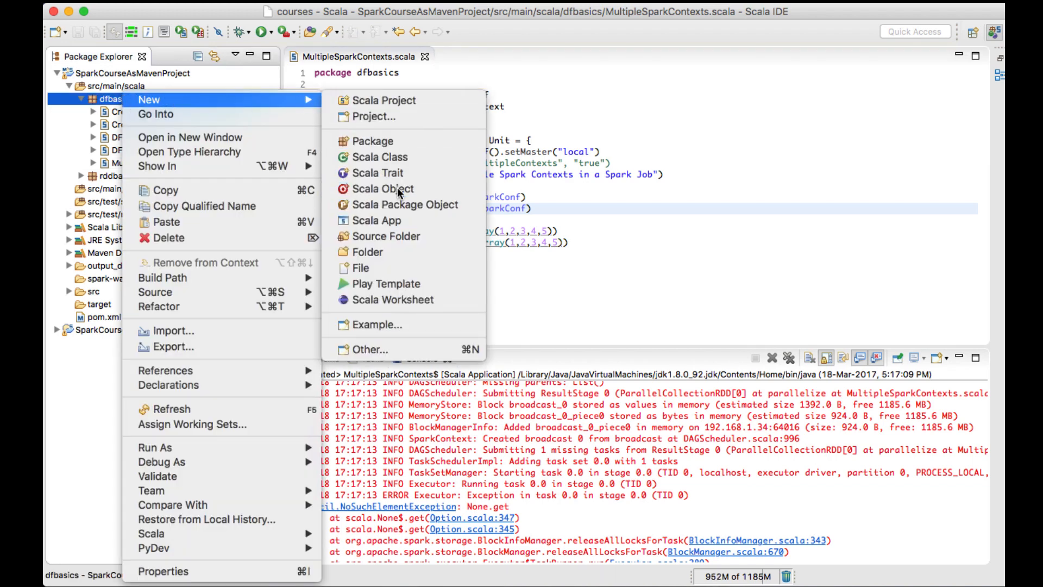
# Create the Scala object dfbasics.MultipleSparkSessions in the dfbasics package
pyautogui.click(383, 188)
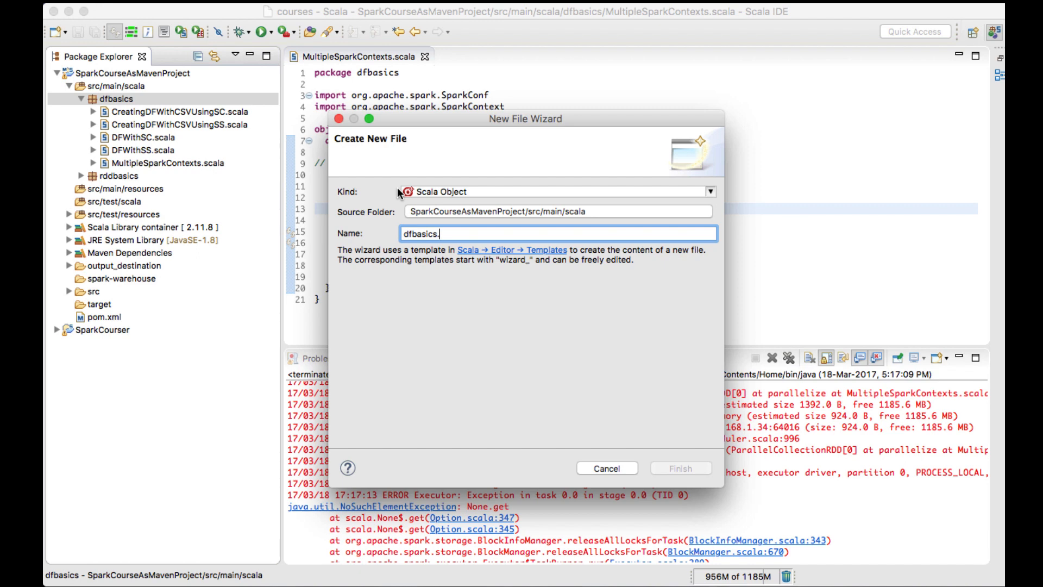
pyautogui.write('MultipleSparkS')
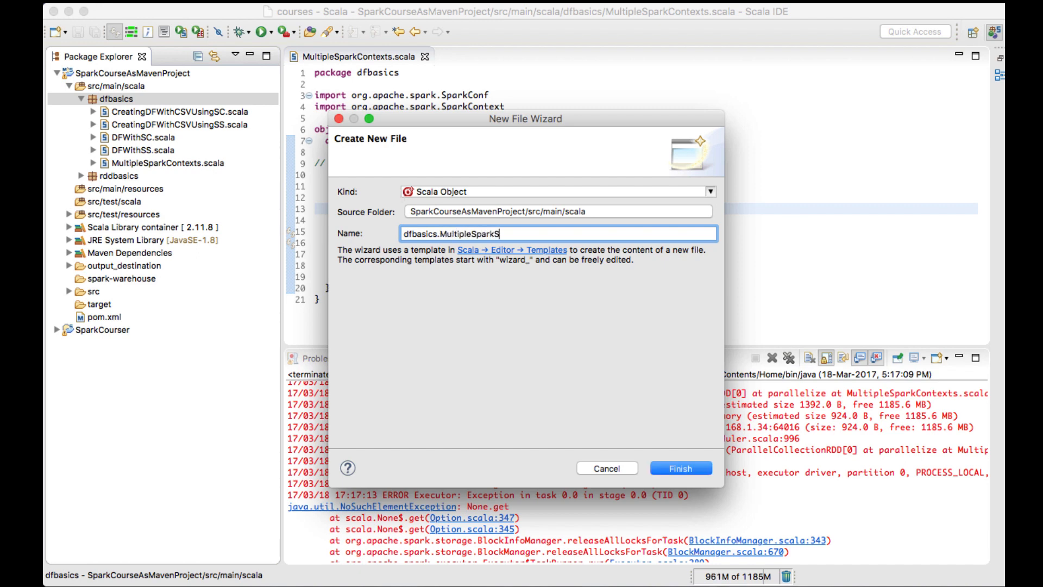
pyautogui.write('essions')
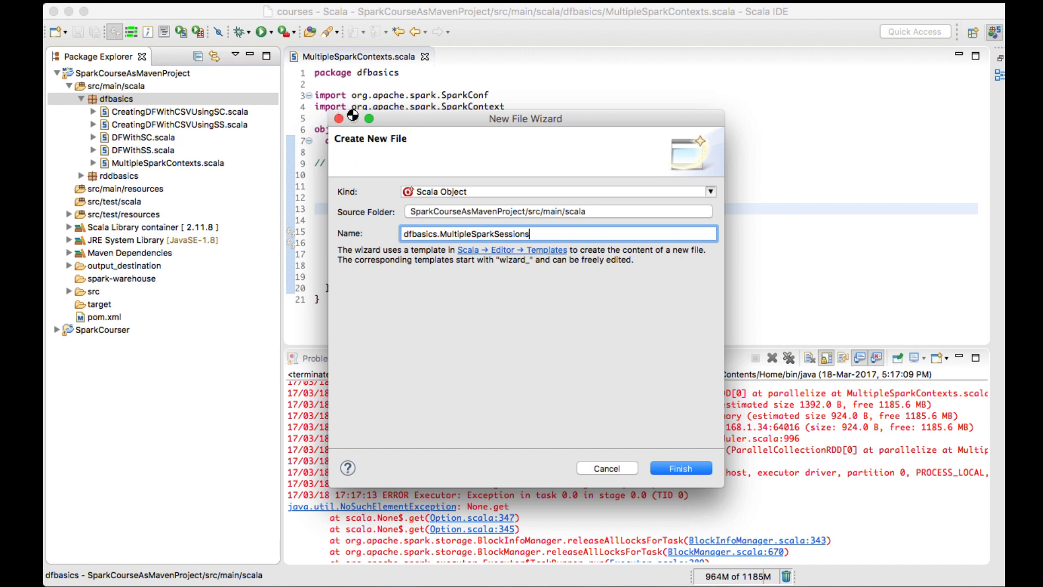
pyautogui.click(680, 468)
pyautogui.write('def main(ars')
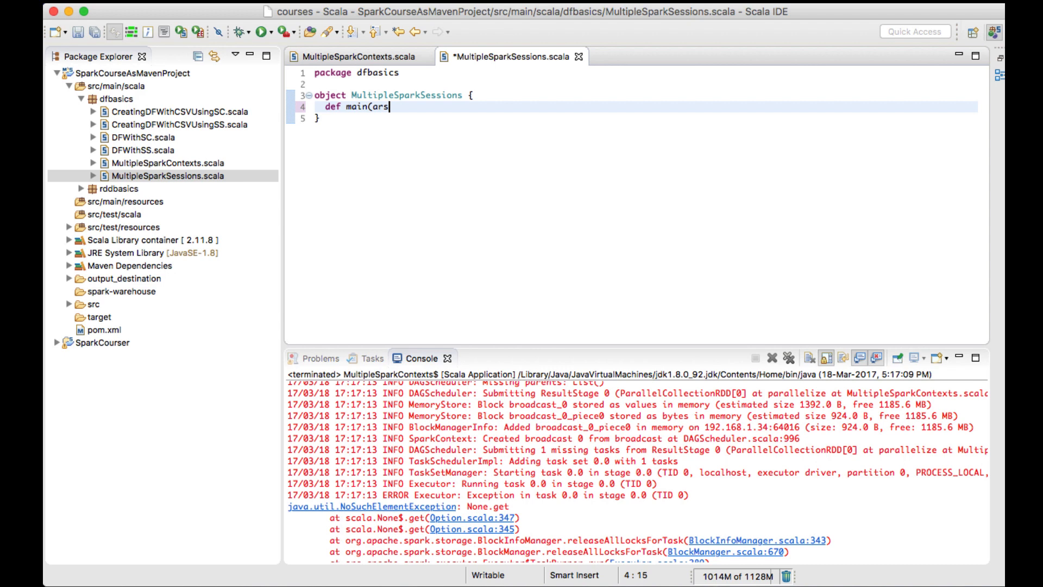
# Write main(args: Array[String]) and begin val spark = SparkSession.builder()
pyautogui.write('gs: Ar')
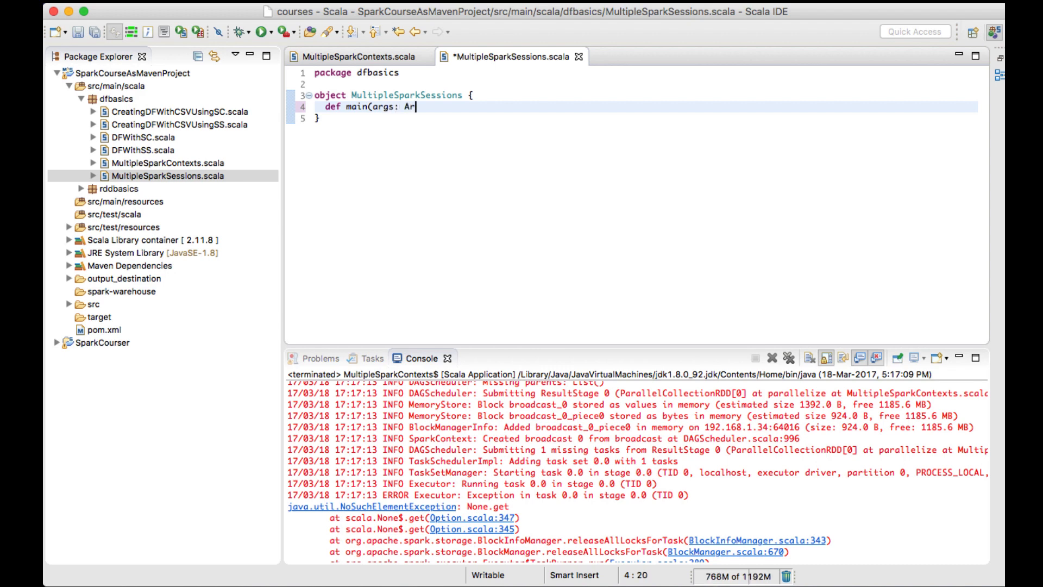
pyautogui.write('ray[String]')
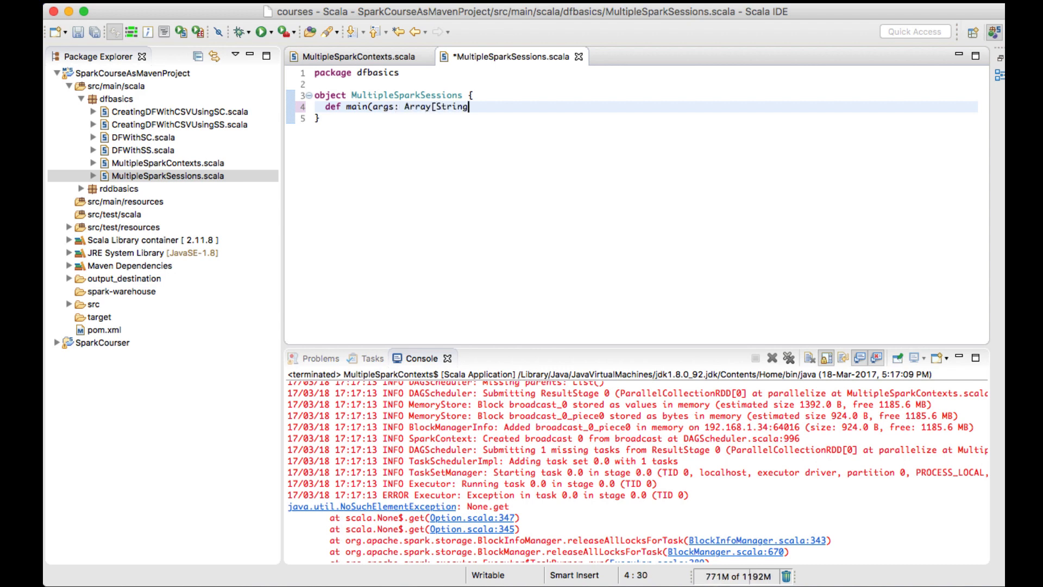
pyautogui.write(']): Unit = {')
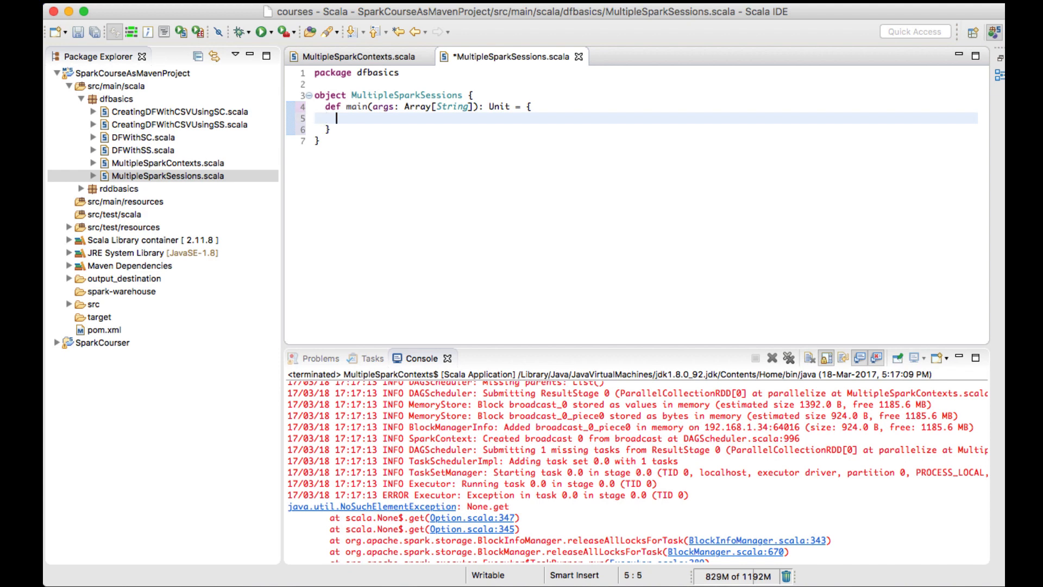
pyautogui.write('val spark = s')
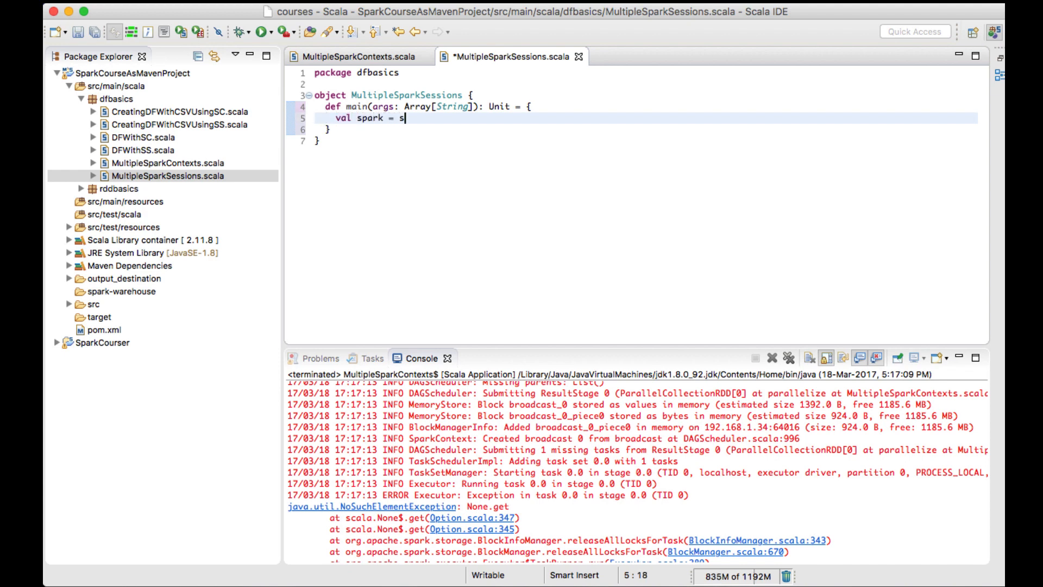
pyautogui.write('parkSess')
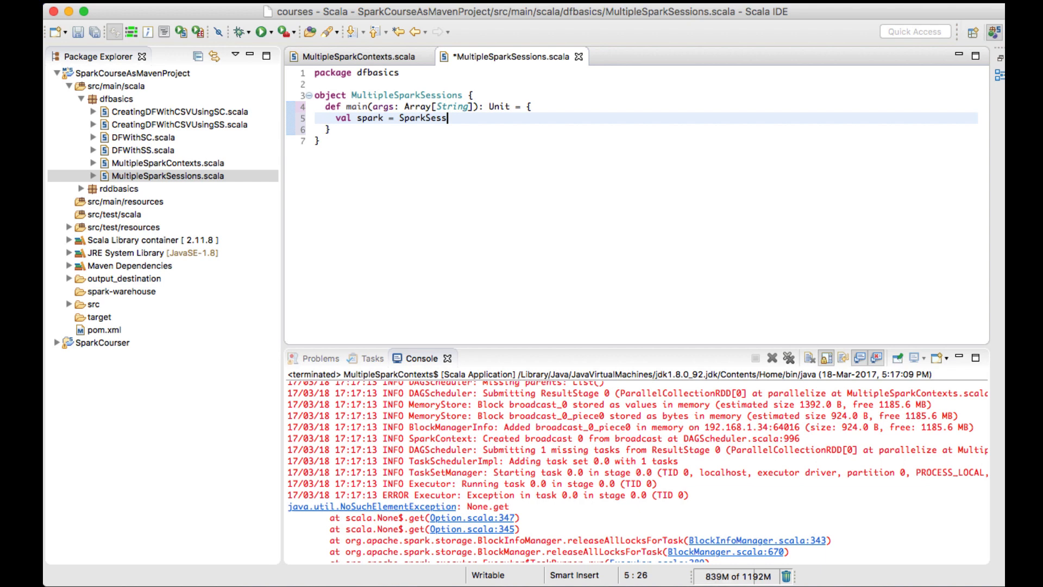
pyautogui.write('ion.b')
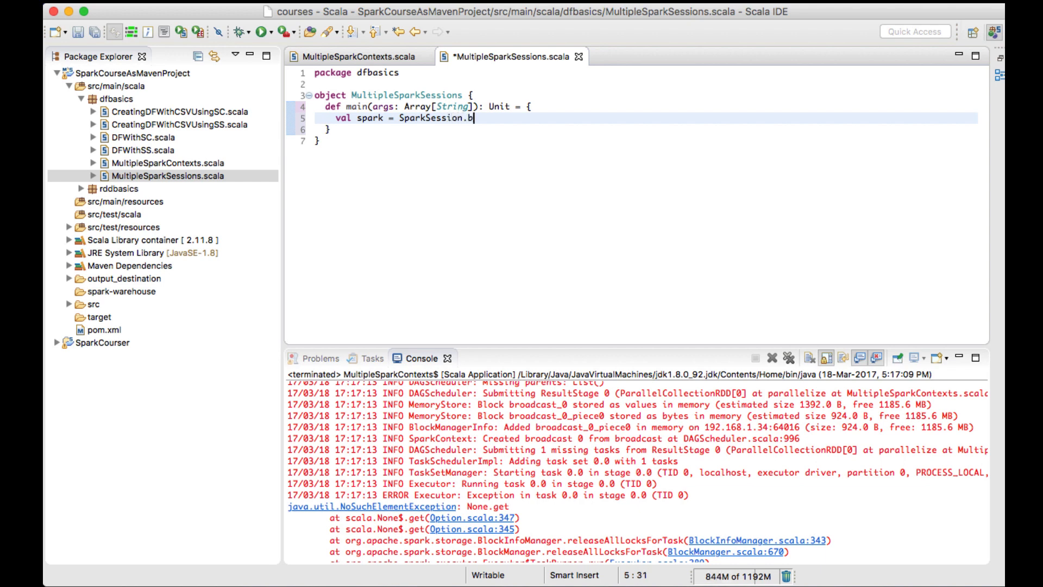
pyautogui.write('uilder()')
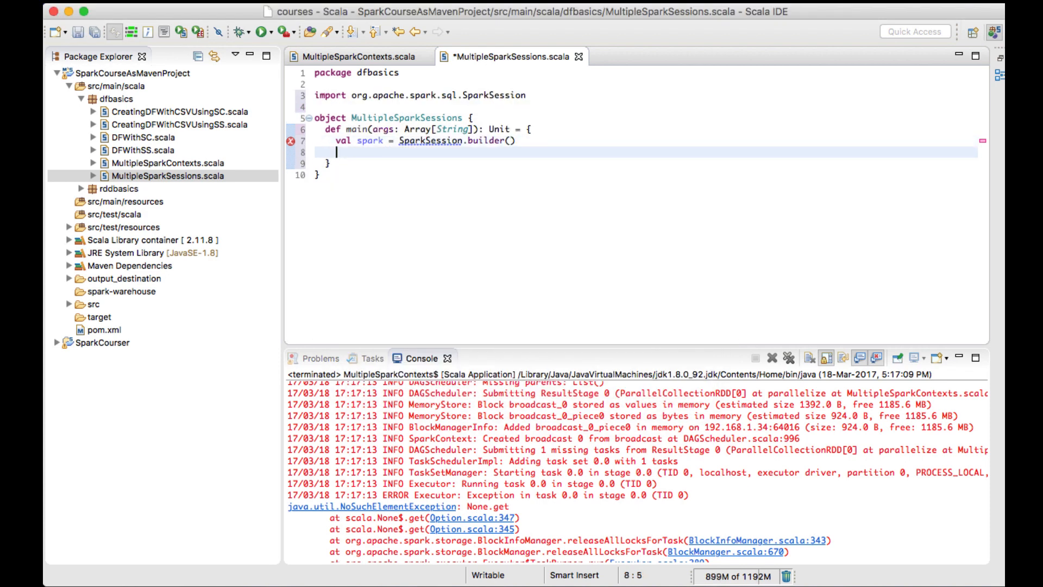
# Chain master("local"), appName("Creating Multiple Spark Sessions") and getOrCreate onto the builder
pyautogui.write('set')
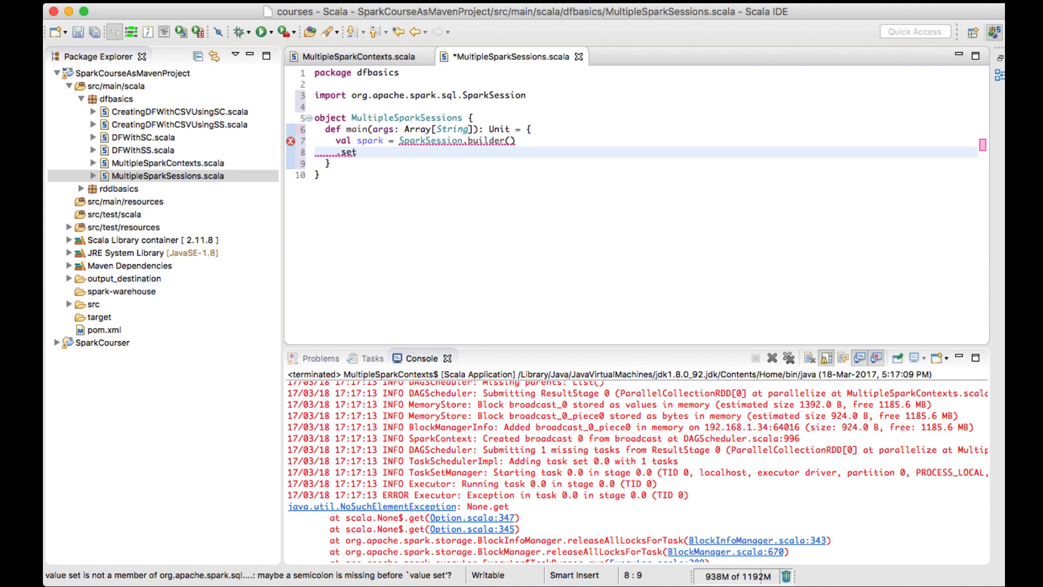
pyautogui.write('Mas')
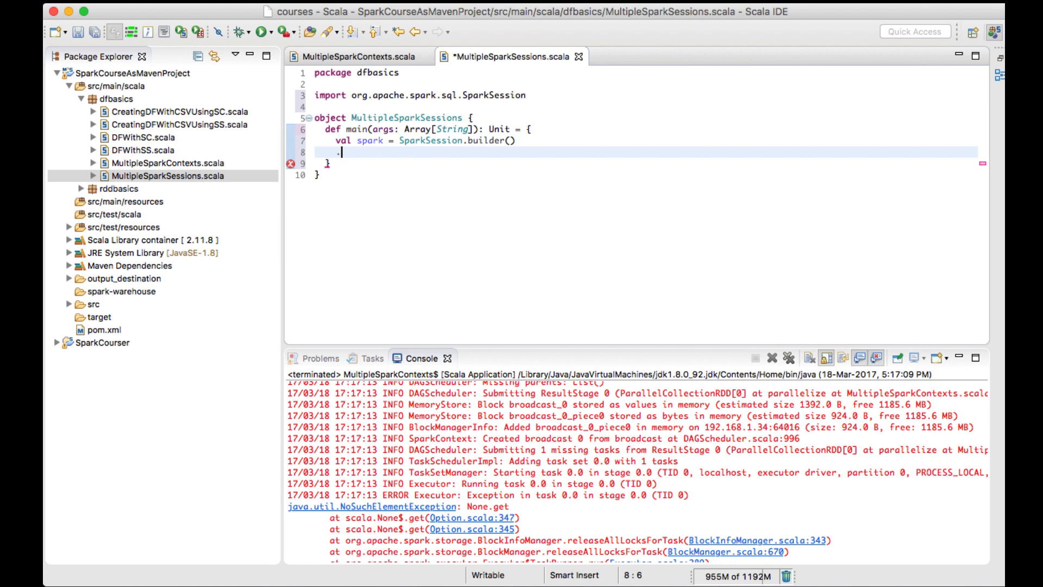
pyautogui.write('.master(master)')
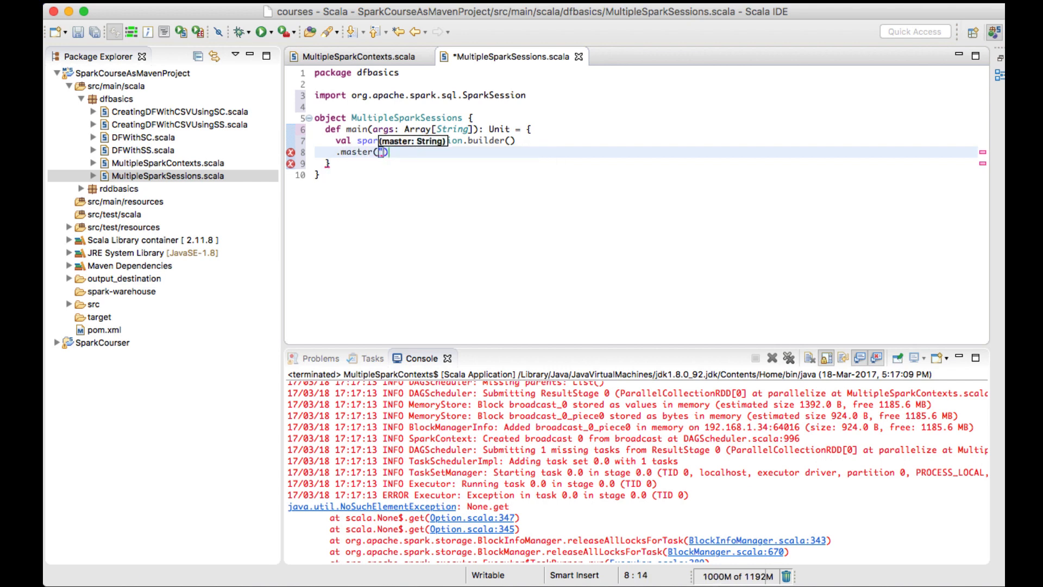
pyautogui.write('"local"')
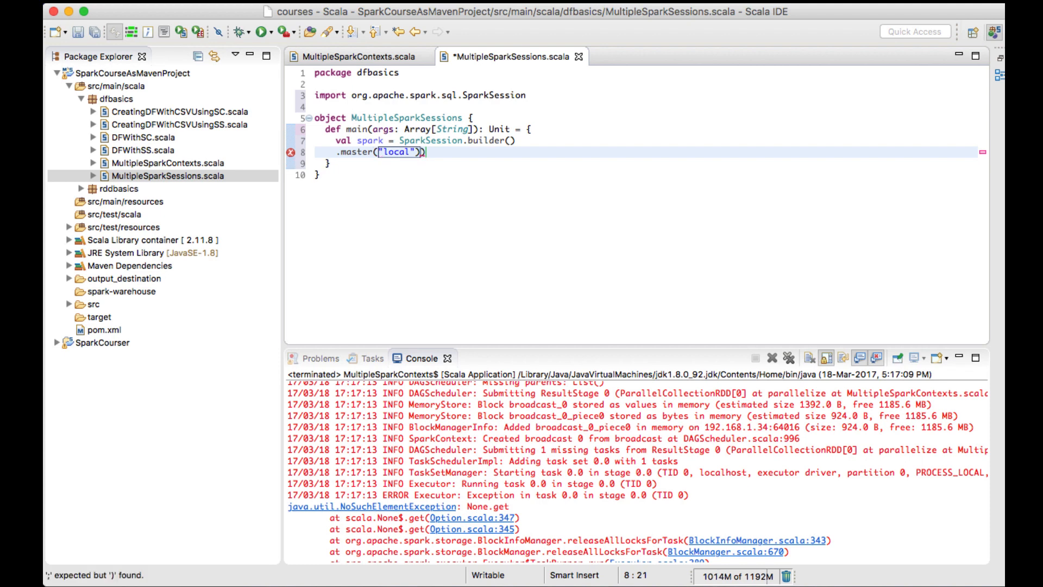
pyautogui.write('.appName(name)')
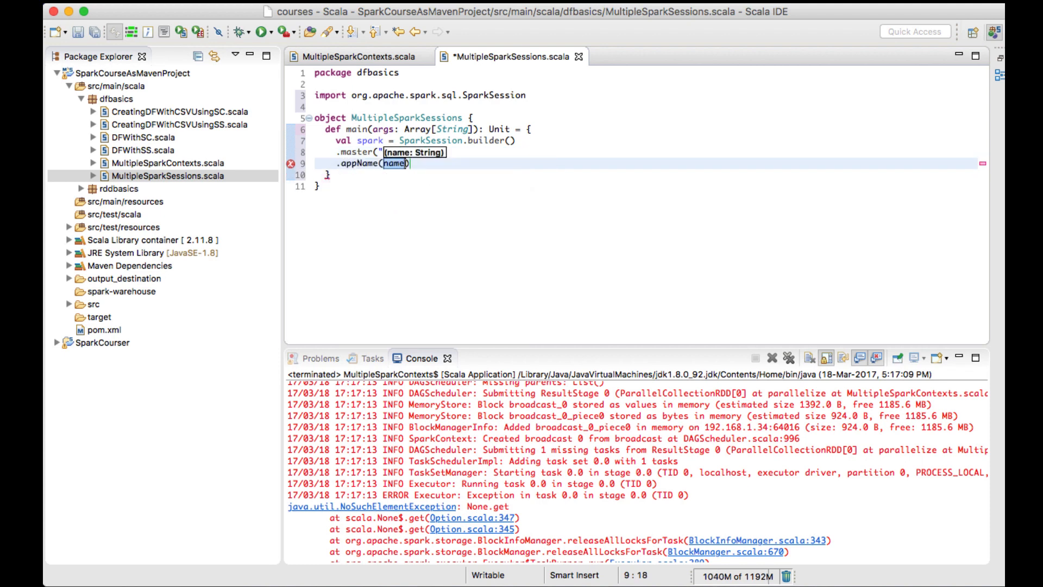
pyautogui.write('""')
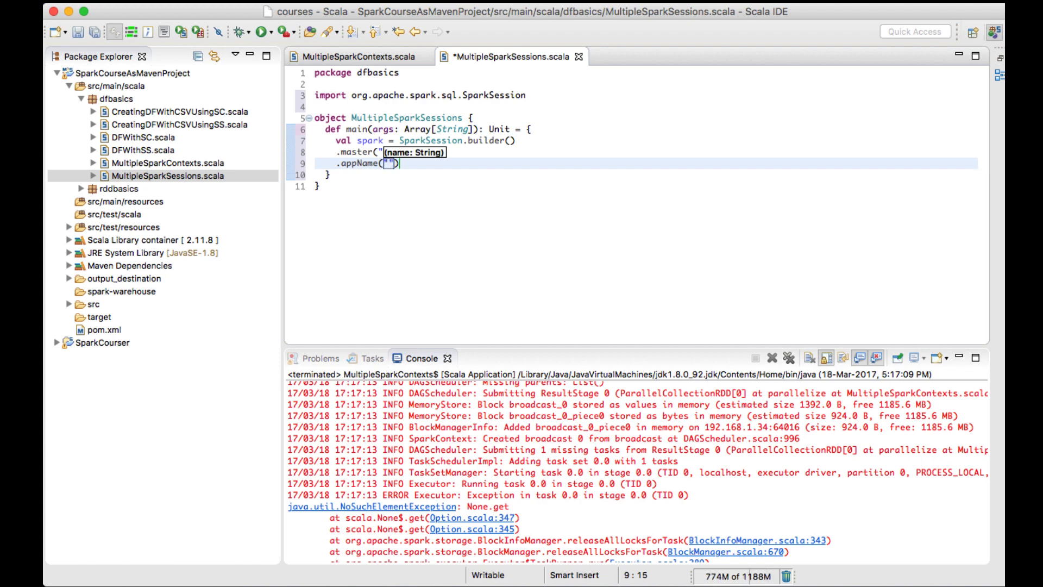
pyautogui.write('Creating Multiple')
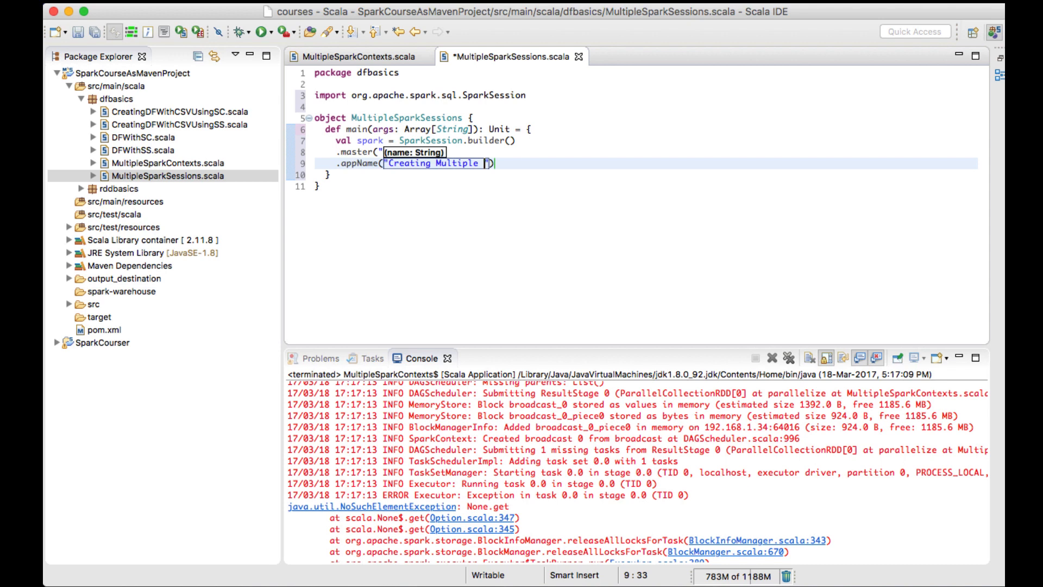
pyautogui.write('Spark Sessions')
pyautogui.write('.')
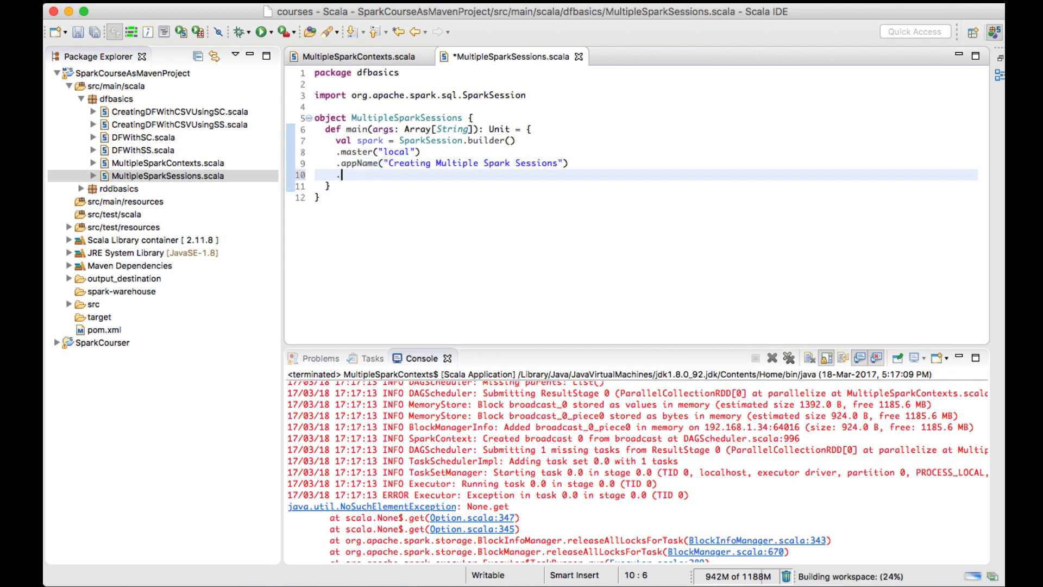
pyautogui.write('getOrCreate()')
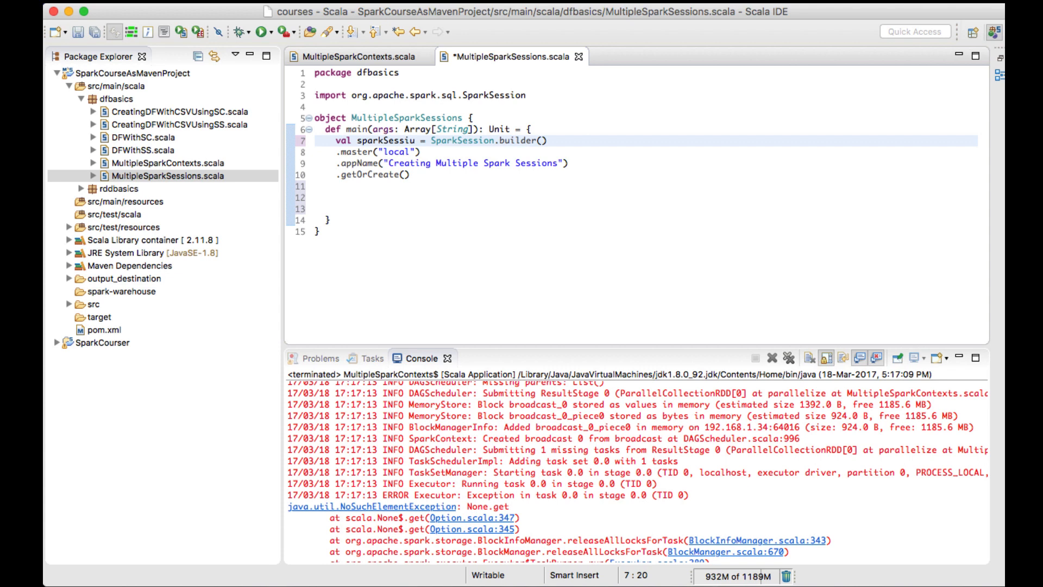
# Rename the first session to sparkSession1 and add an identical sparkSession2 builder chain
pyautogui.write('ion1')
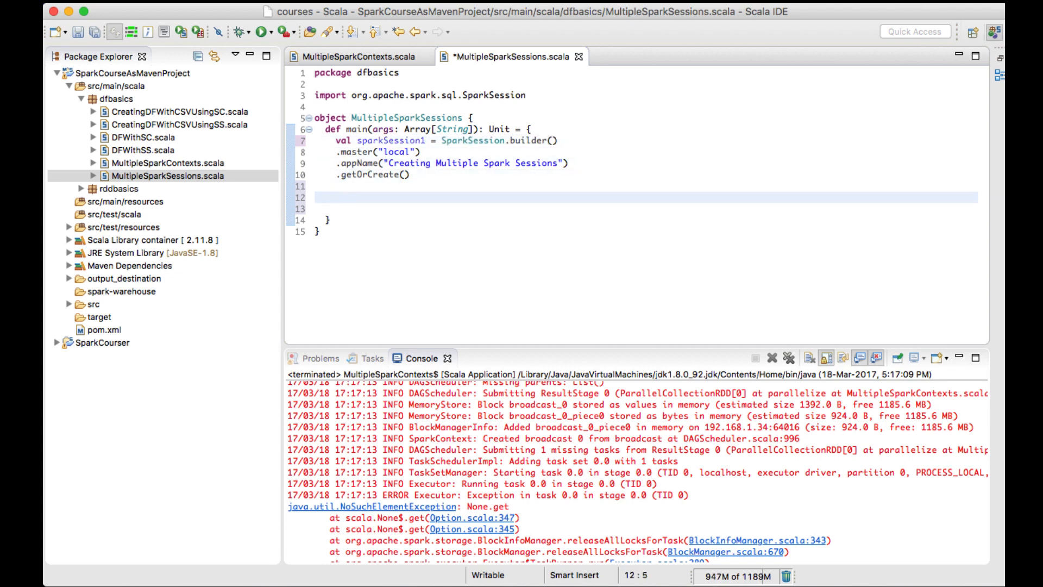
pyautogui.write('val')
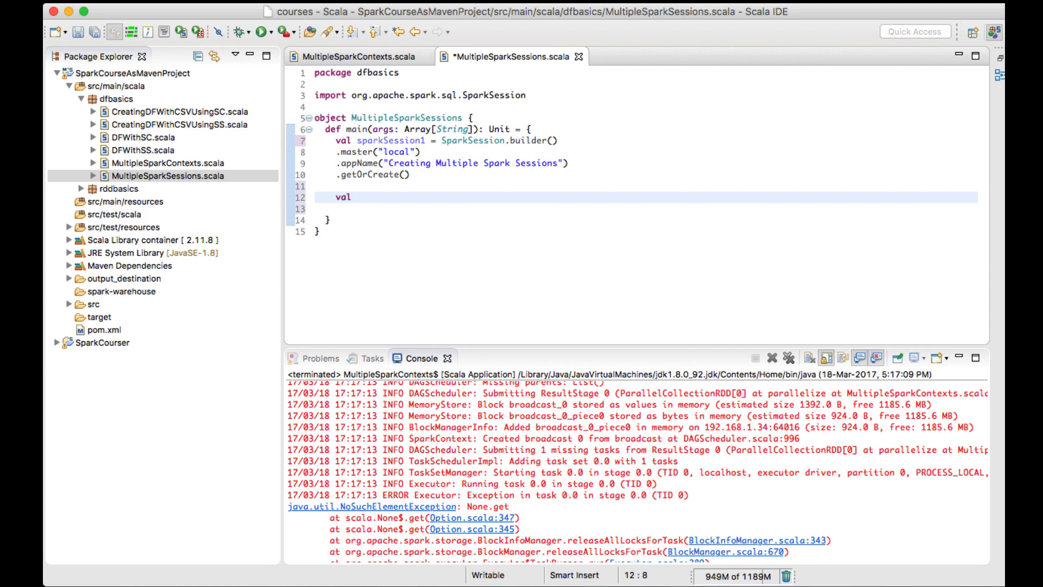
pyautogui.write('sparkSession2 =')
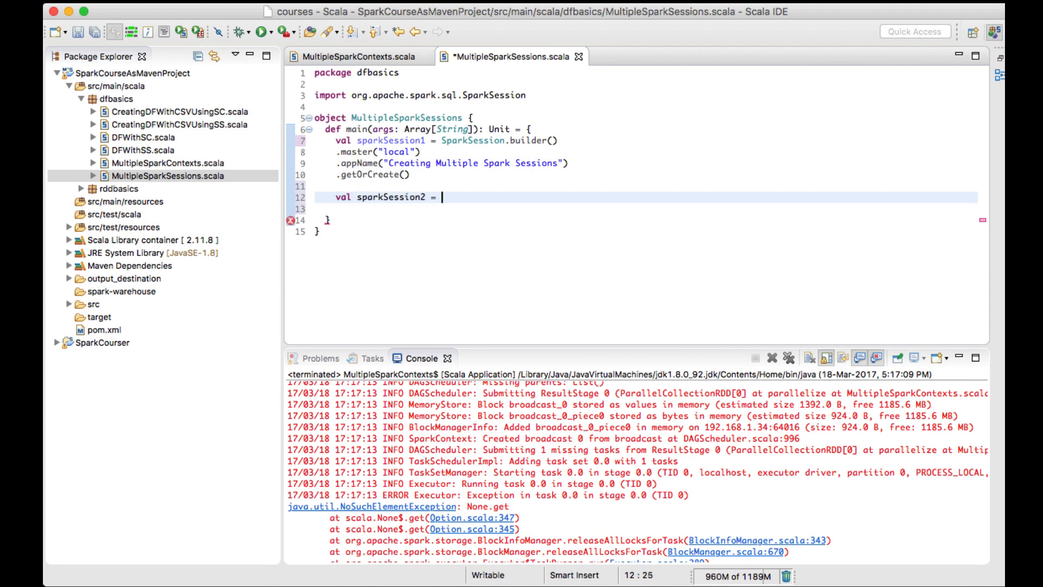
pyautogui.write('SparkSession.builder()')
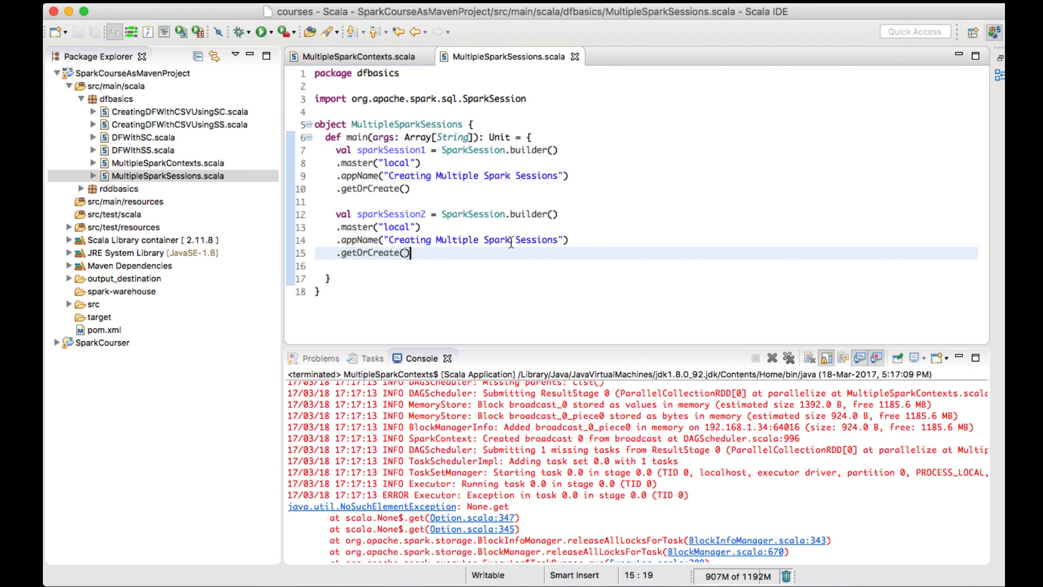
pyautogui.press('enter')
pyautogui.write('val rdd1 =')
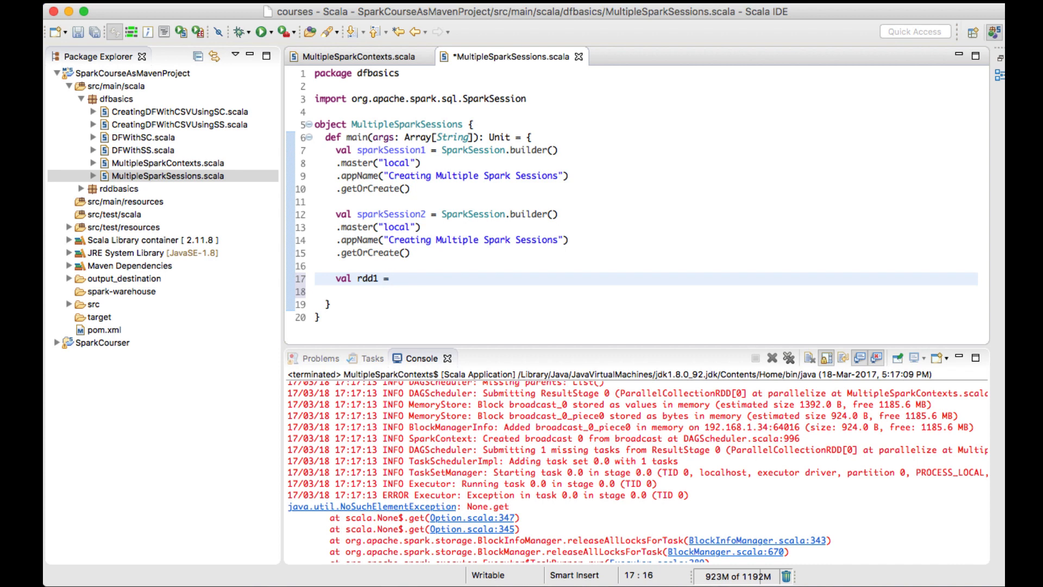
# Declare rdd1 and rdd2 parallelizing Array(1,2,3,4,5) from each session's sparkContext
pyautogui.write('sparkSession1.sparkContext.parallelize(seq, numSlices')
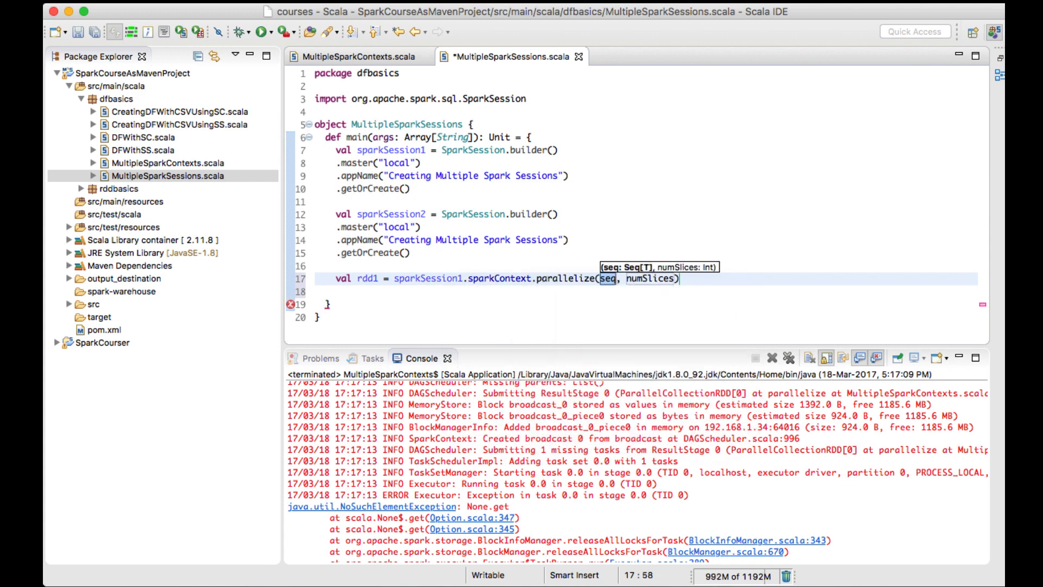
pyautogui.write('Array(')
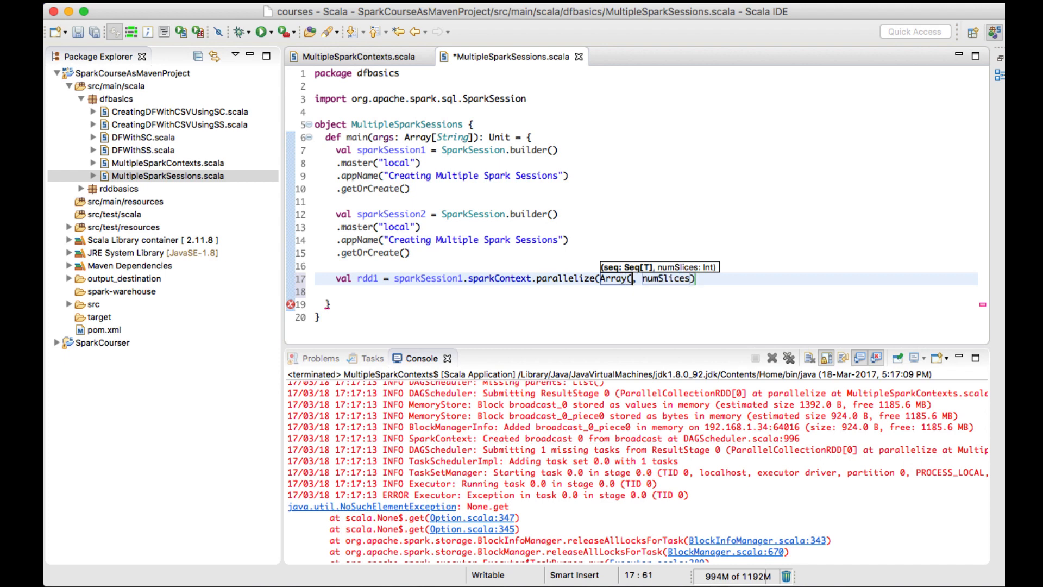
pyautogui.write('1,2,3,4,5')
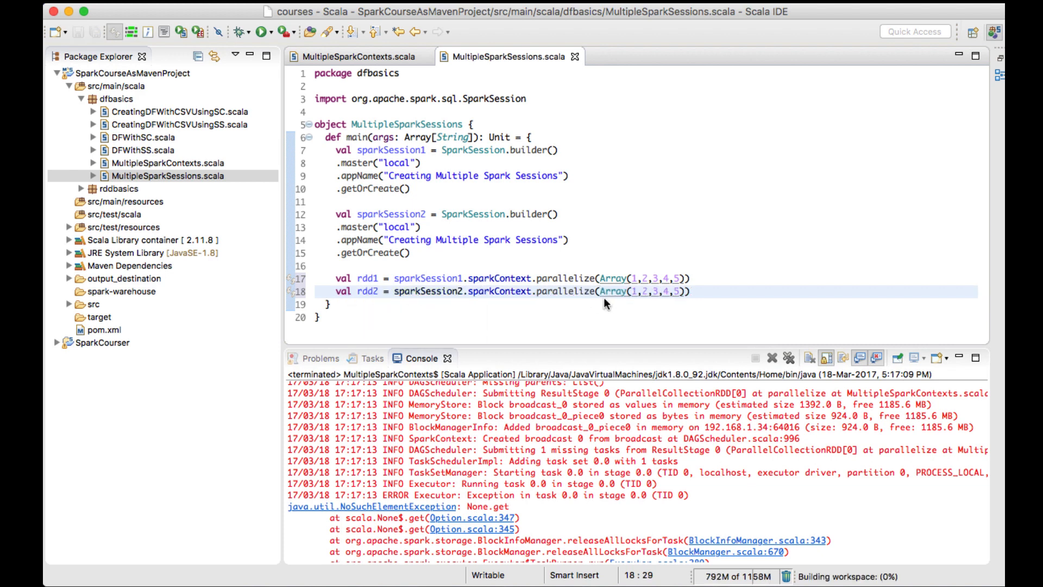
# Add rdd1.collect() and rdd2.collect() calls and save the file
pyautogui.write('rdd')
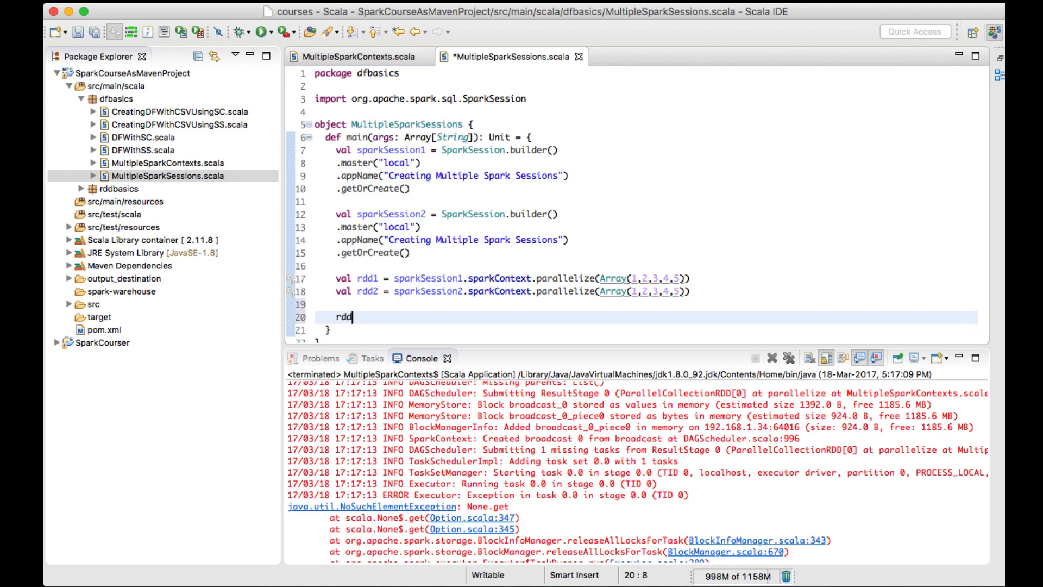
pyautogui.write('1.collect(')
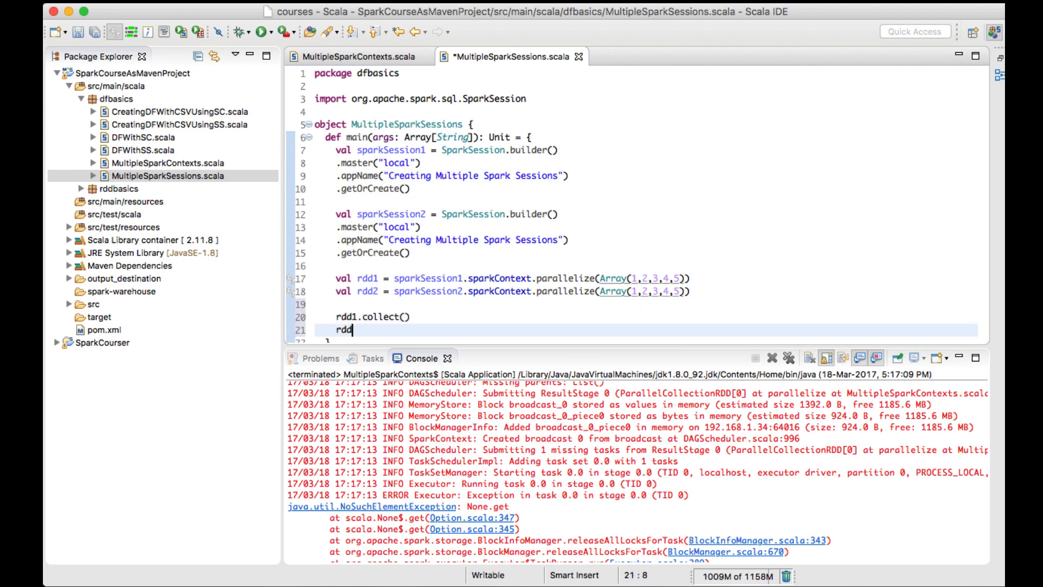
pyautogui.write('2.collect')
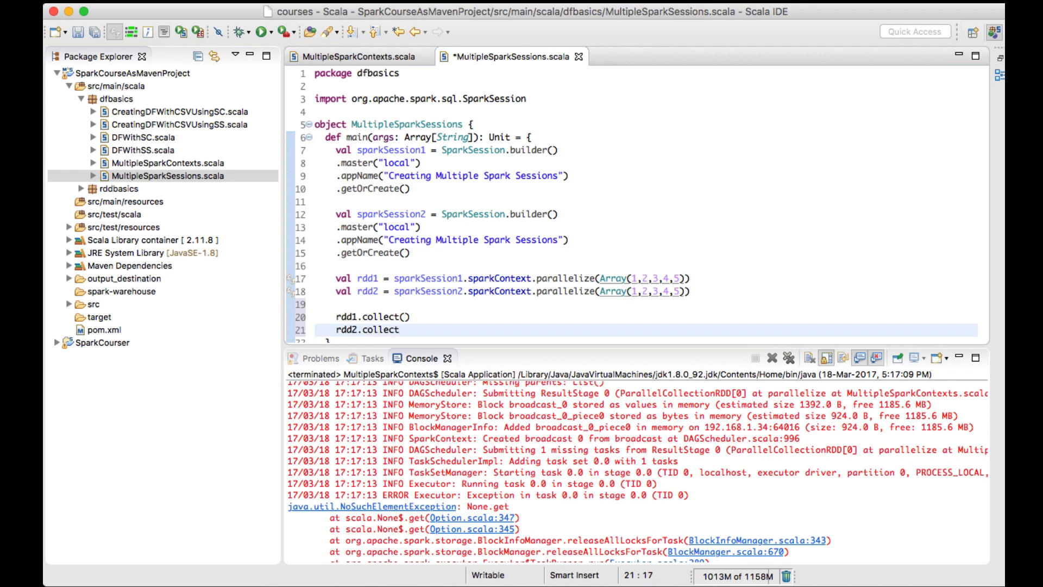
pyautogui.write('()')
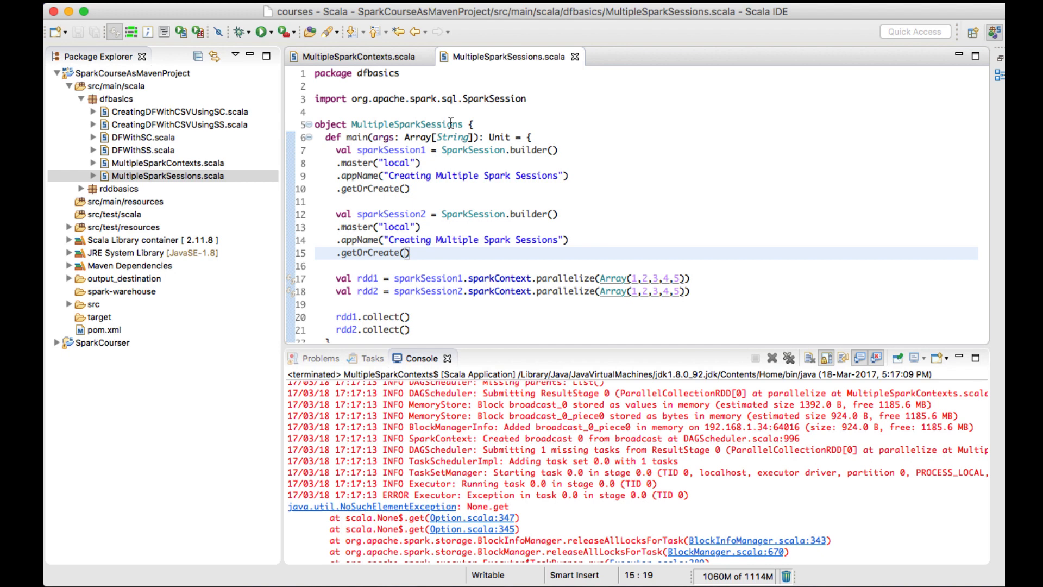
# Run MultipleSparkSessions as a Scala Application and scroll through the console log
pyautogui.rightClick(409, 252)
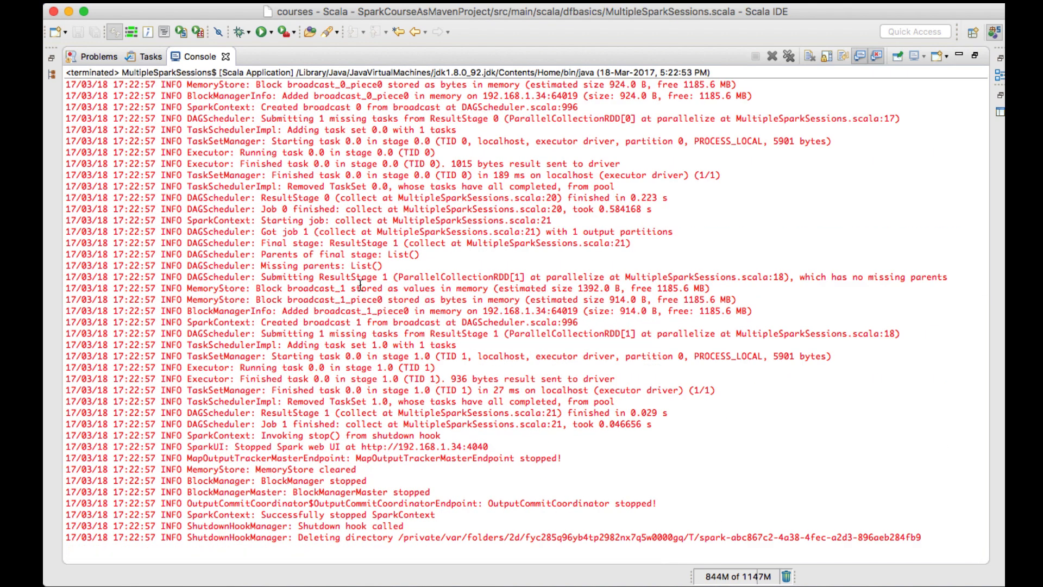
pyautogui.scroll(-3)
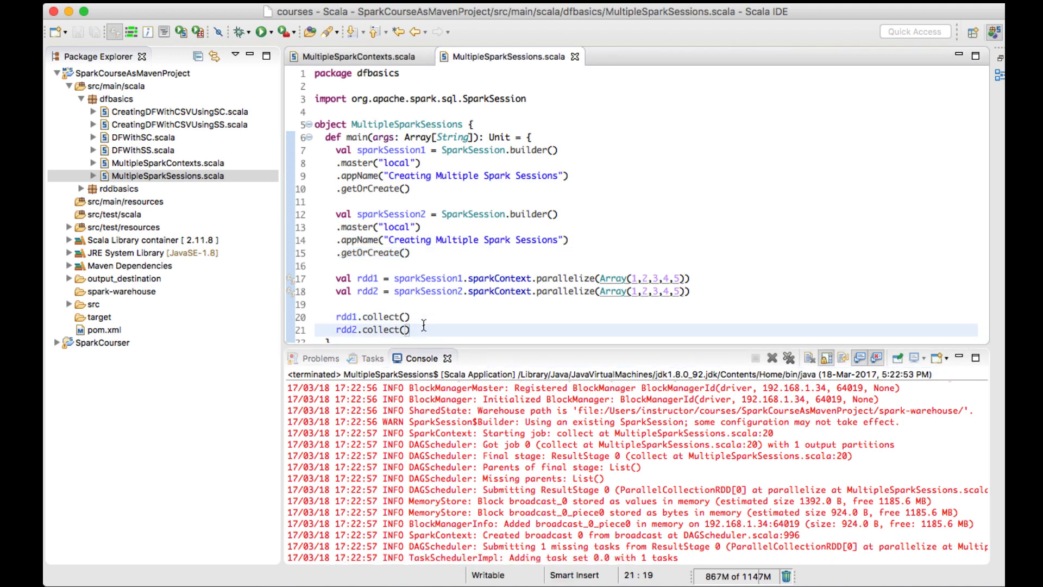
# Append .foreach(println) to both collect() calls
pyautogui.write('.fore')
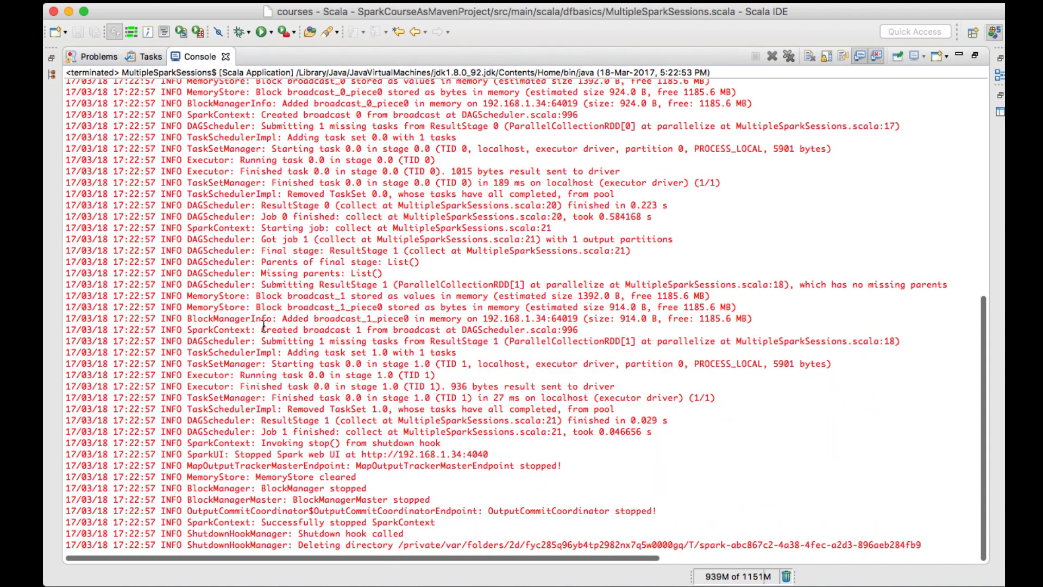
pyautogui.moveTo(439, 536)
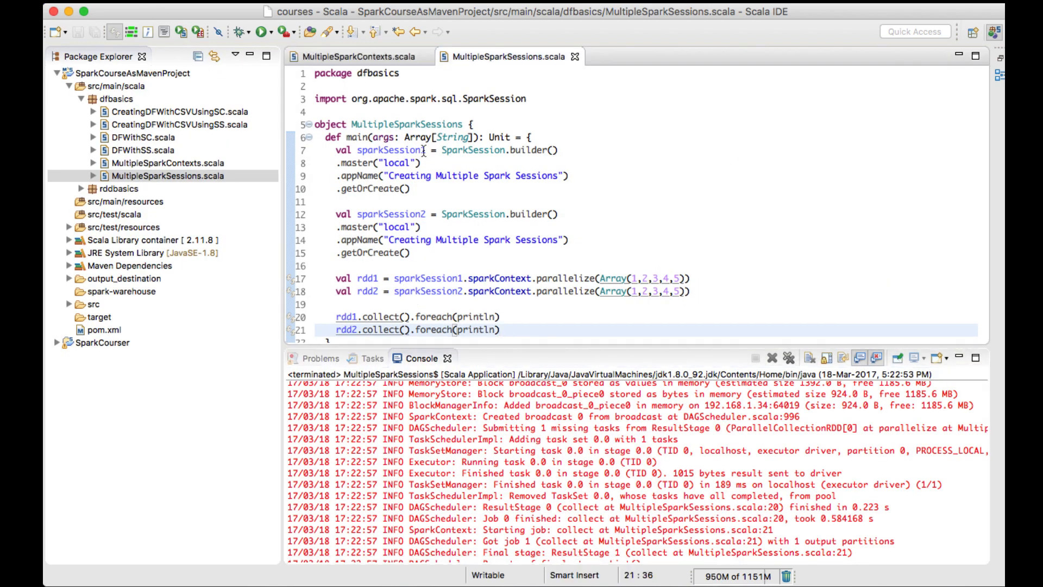
# Rerun MultipleSparkSessions as a Scala Application to print 1–5 after each job
pyautogui.rightClick(422, 150)
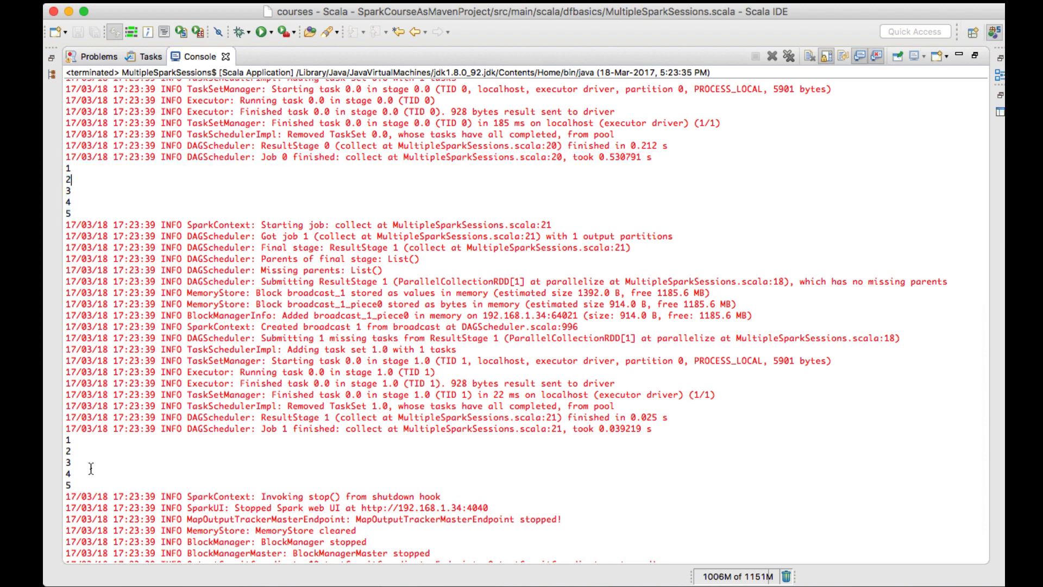
pyautogui.moveTo(219, 461)
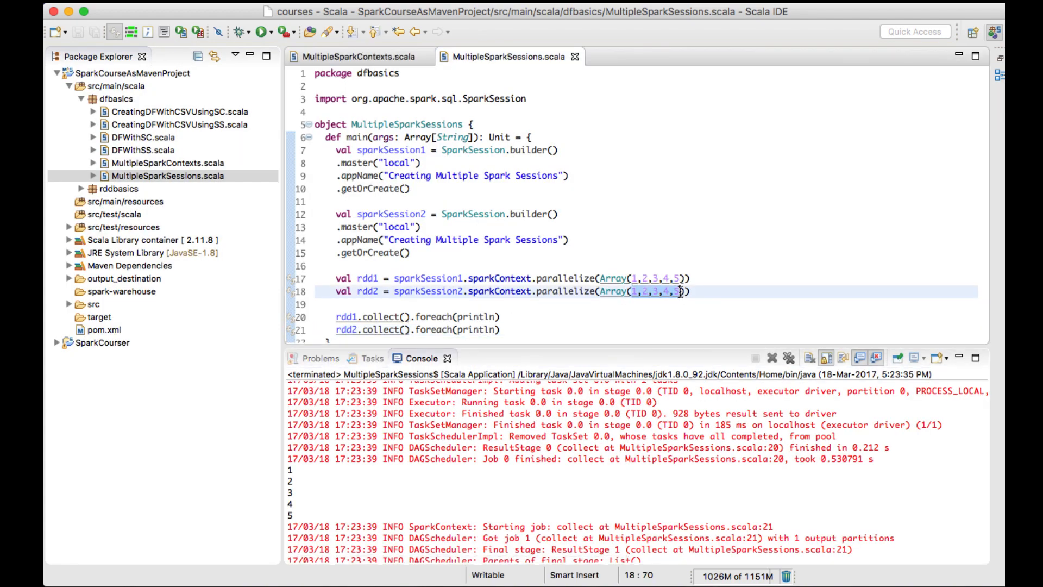
# Change rdd2's array to 6,7,8,9,10 and rerun the program
pyautogui.write('6,7,8,9,')
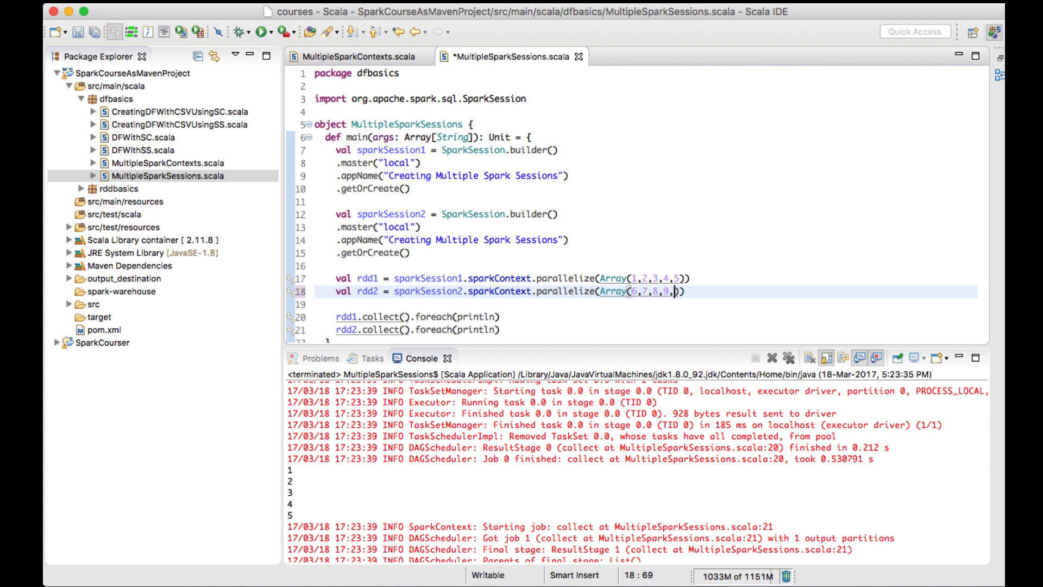
pyautogui.write('0')
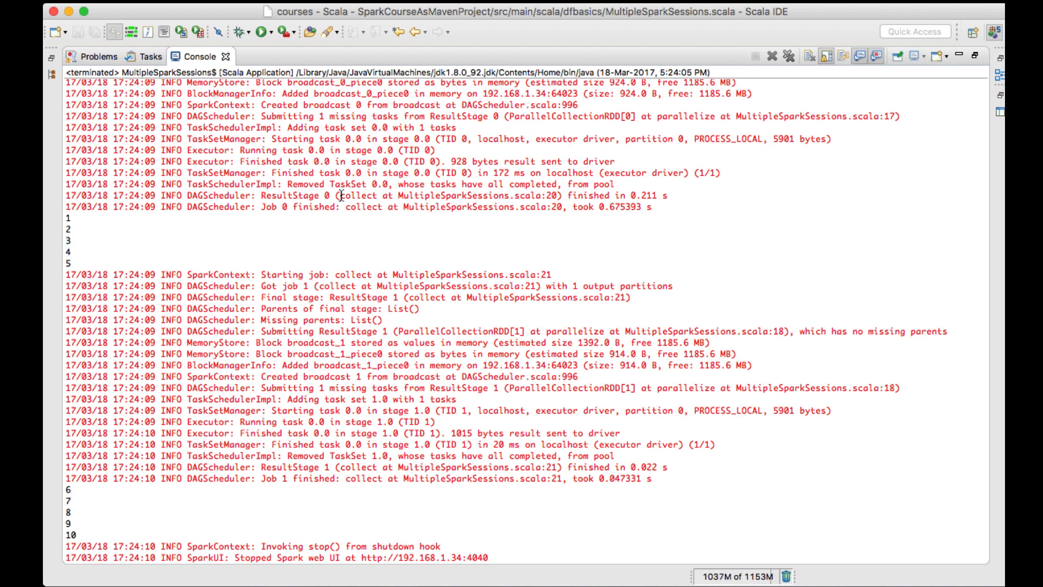
# Restore the maximized Console and auto-format the MultipleSparkSessions source
pyautogui.doubleClick(439, 195)
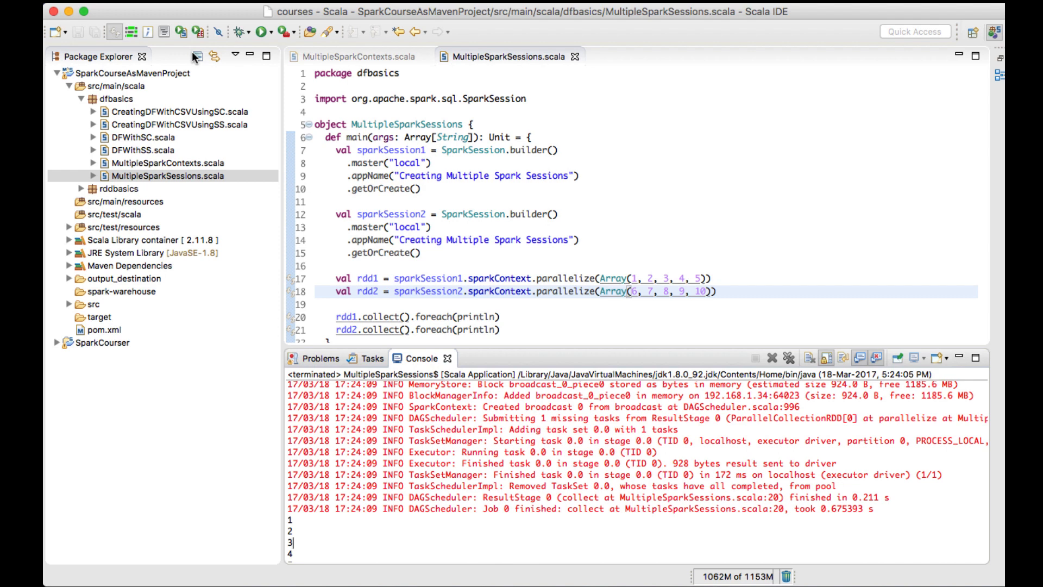
pyautogui.click(419, 189)
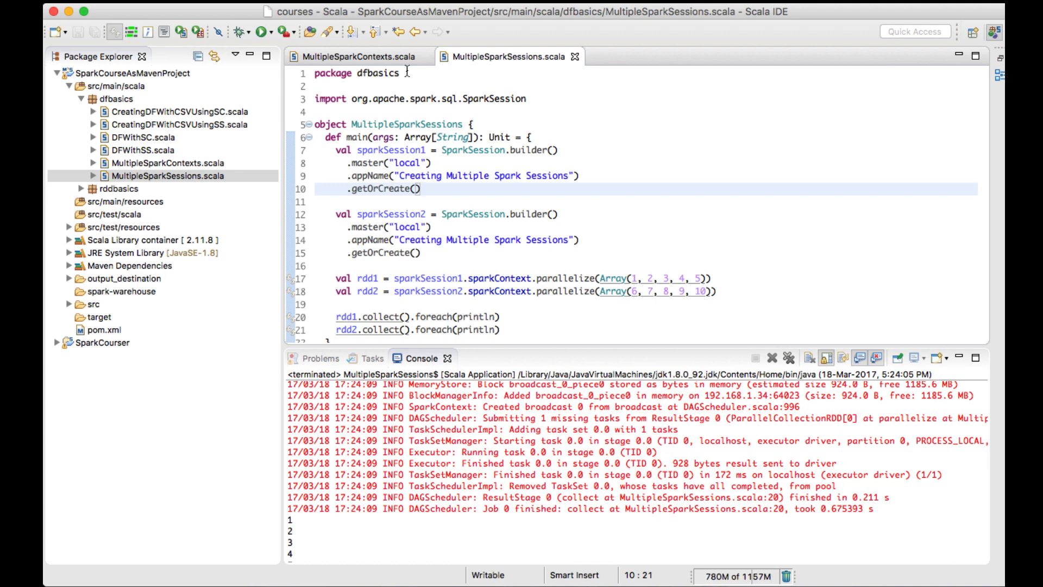
pyautogui.click(420, 189)
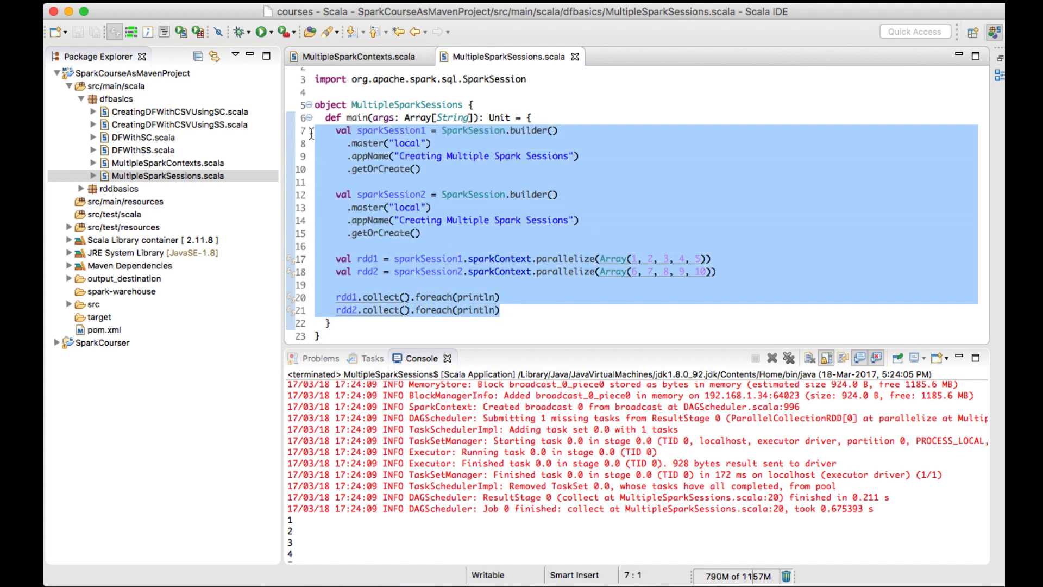
pyautogui.moveTo(314, 136)
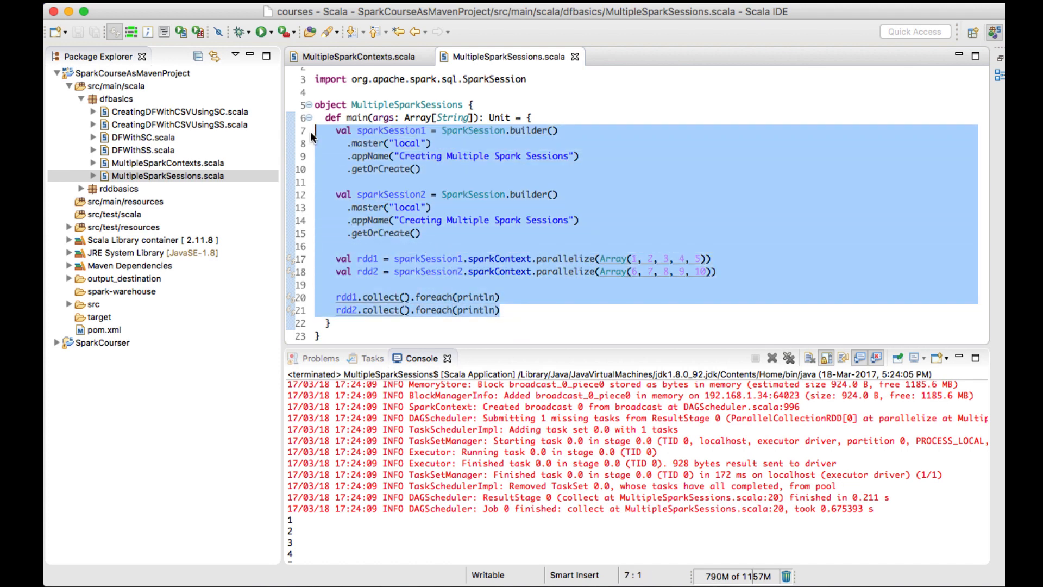
pyautogui.click(412, 156)
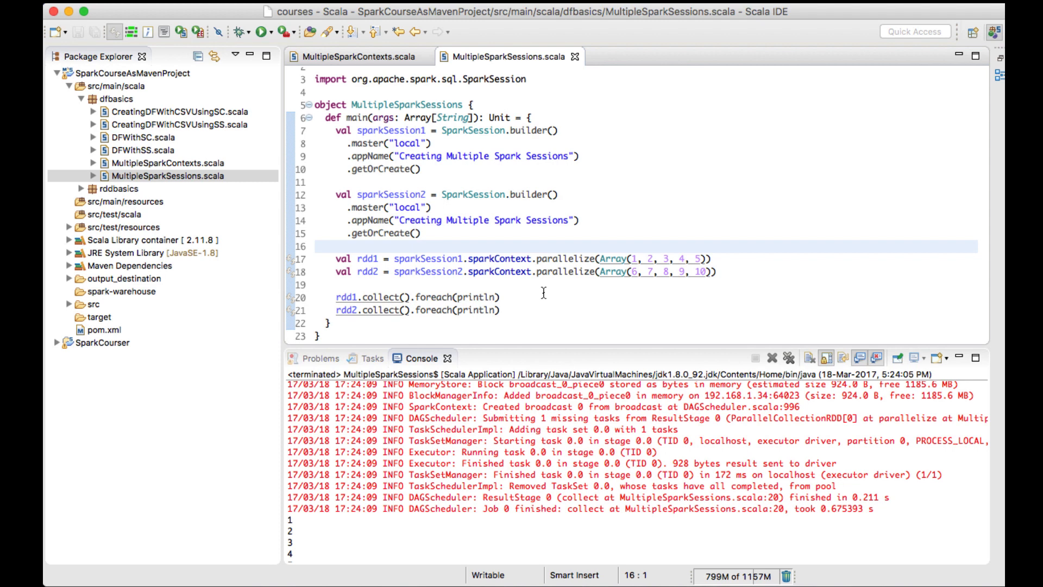
pyautogui.moveTo(547, 276)
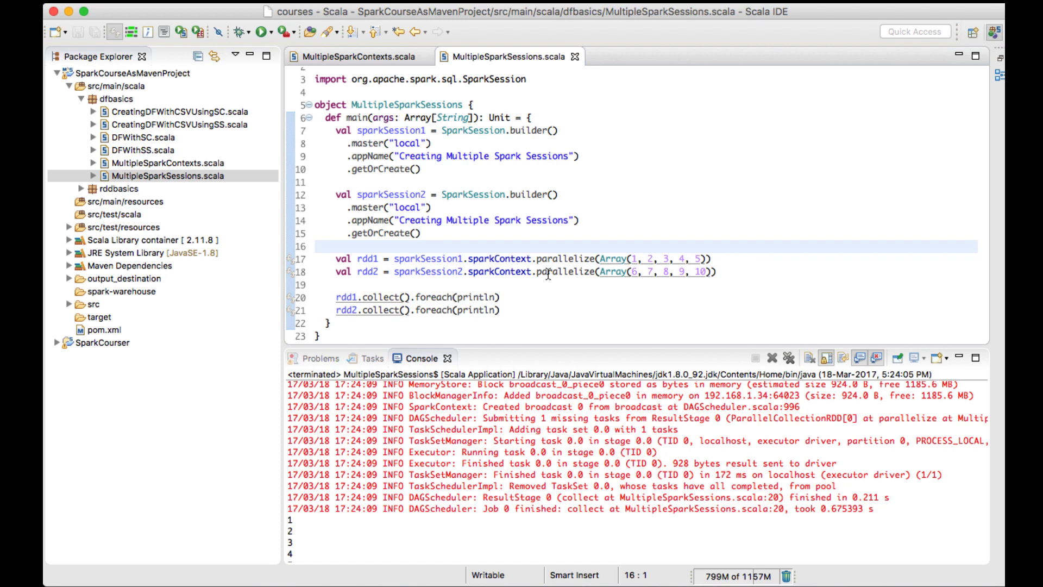